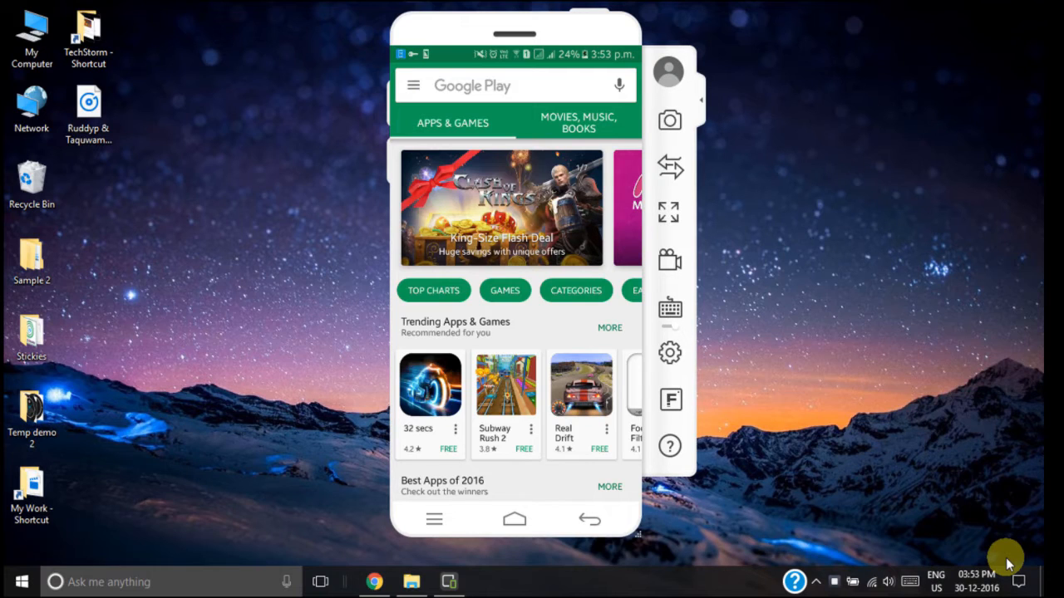
Search Play Store for 'share it', install SHAREit – Transfer & Share and accept its permissions.
click(515, 85)
text(share)
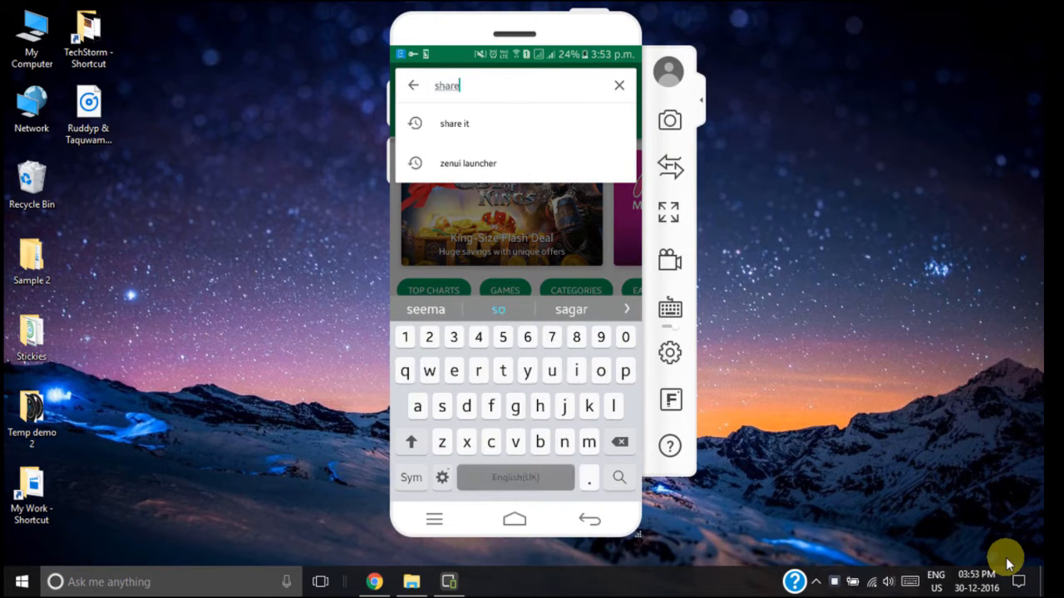
click(456, 123)
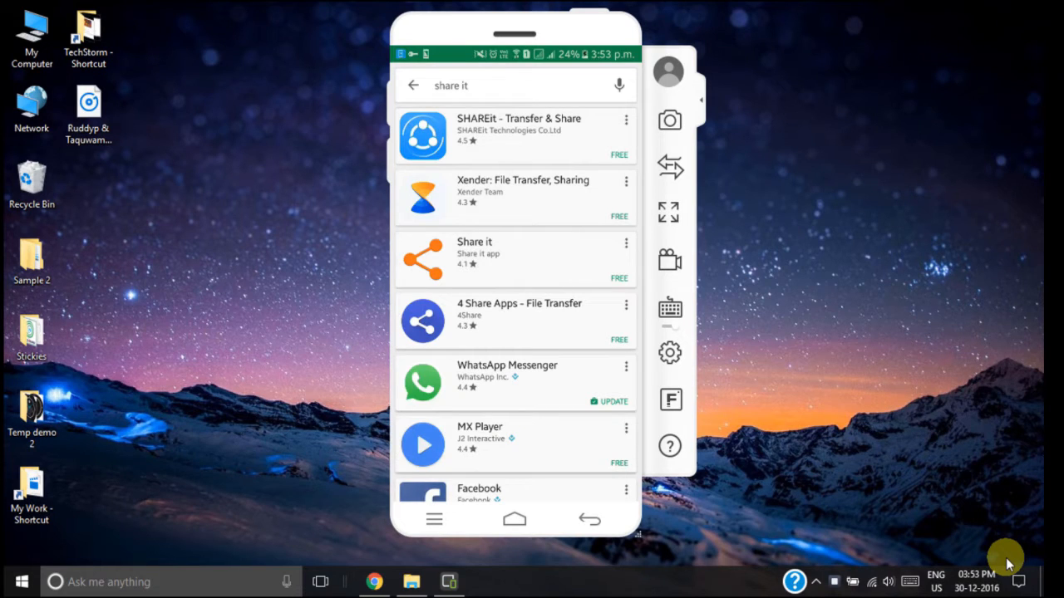
click(516, 134)
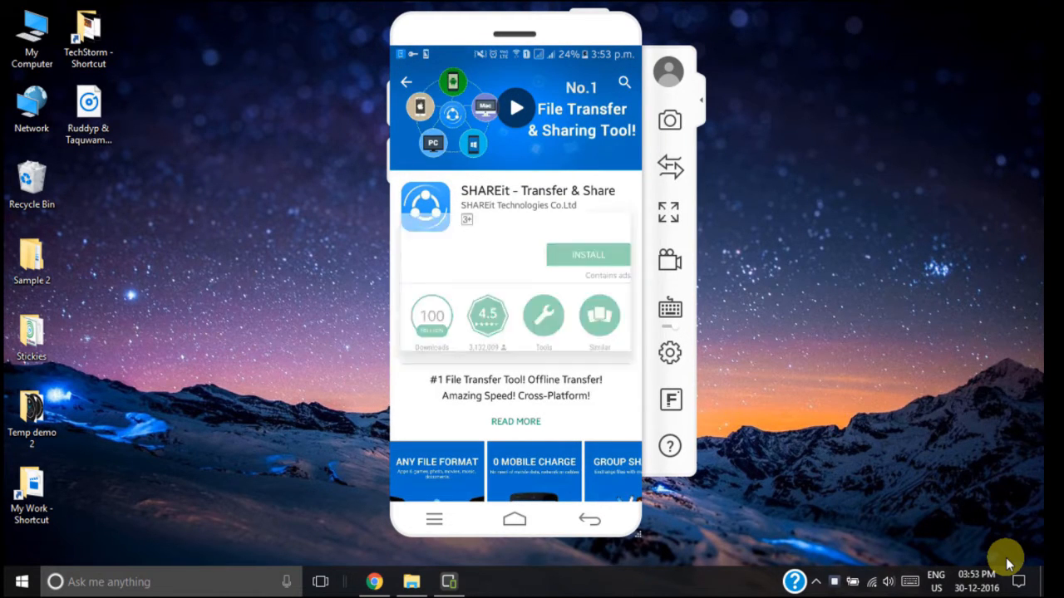
click(587, 255)
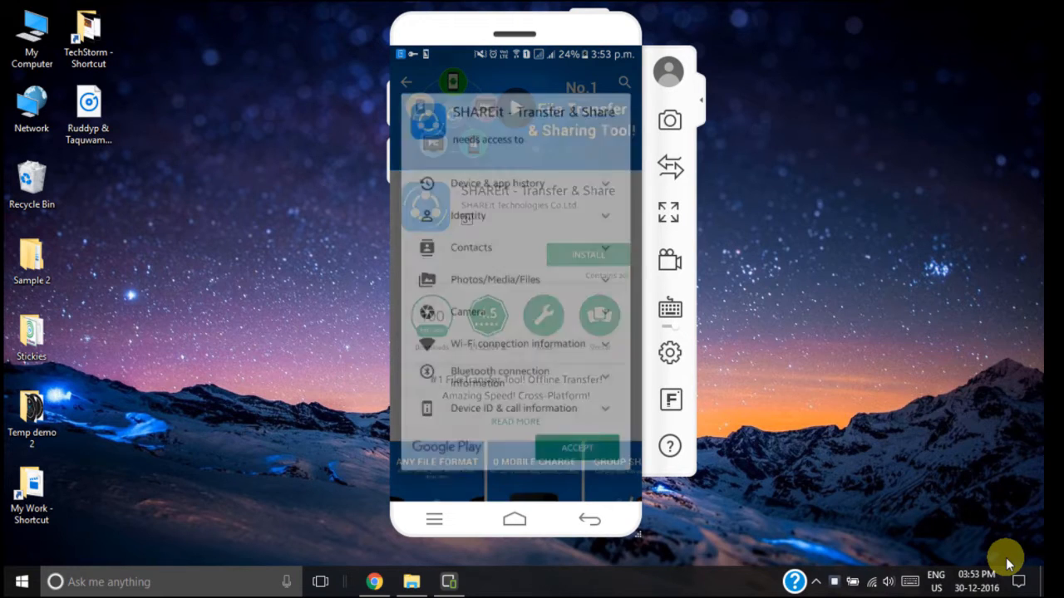
click(577, 447)
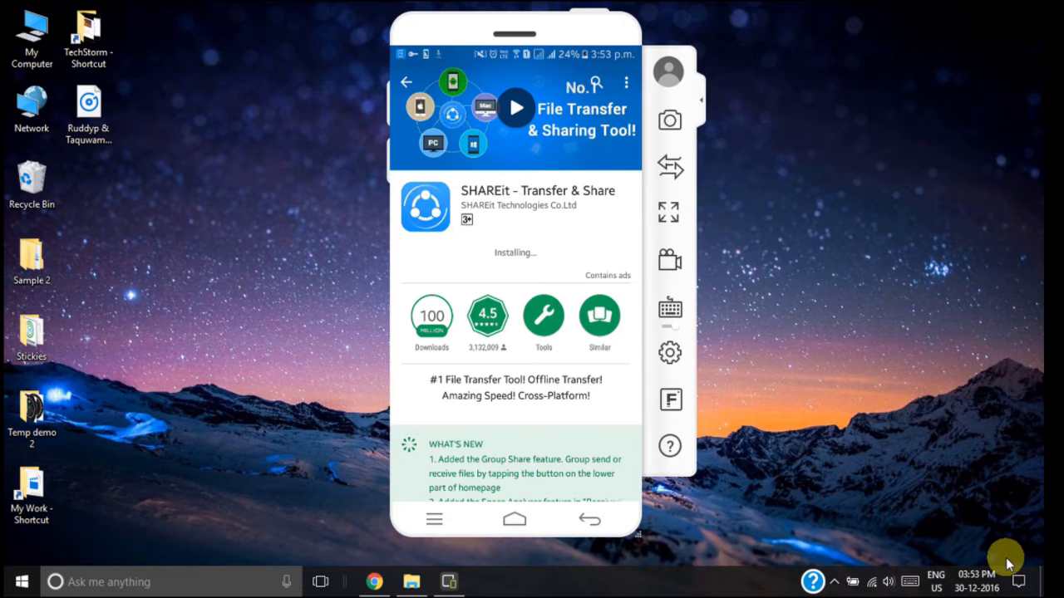
mouse_move(457, 546)
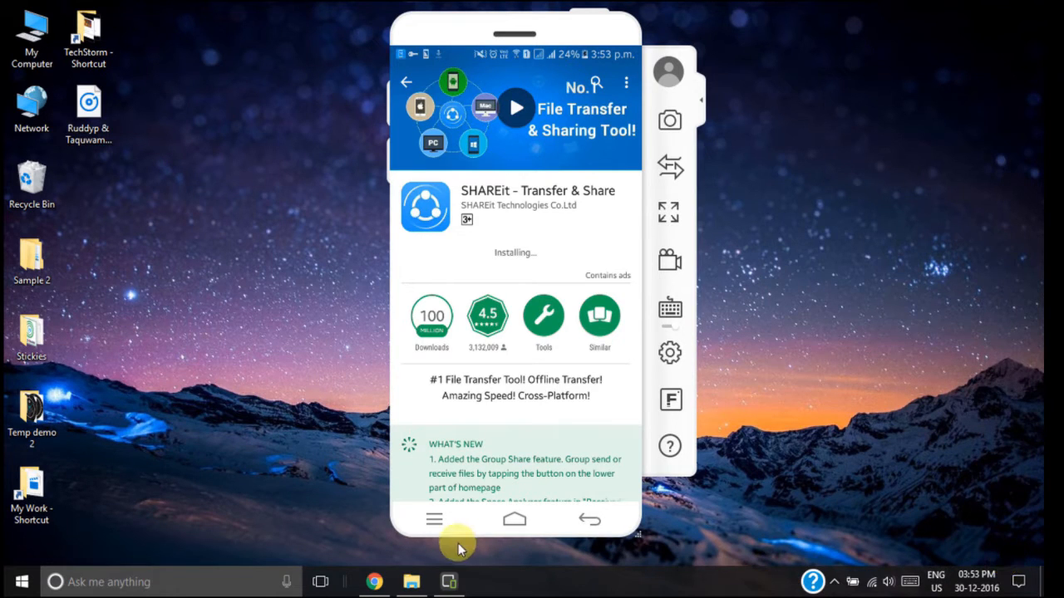
In Chrome, run a Google search for 'share it 4.0'.
click(373, 582)
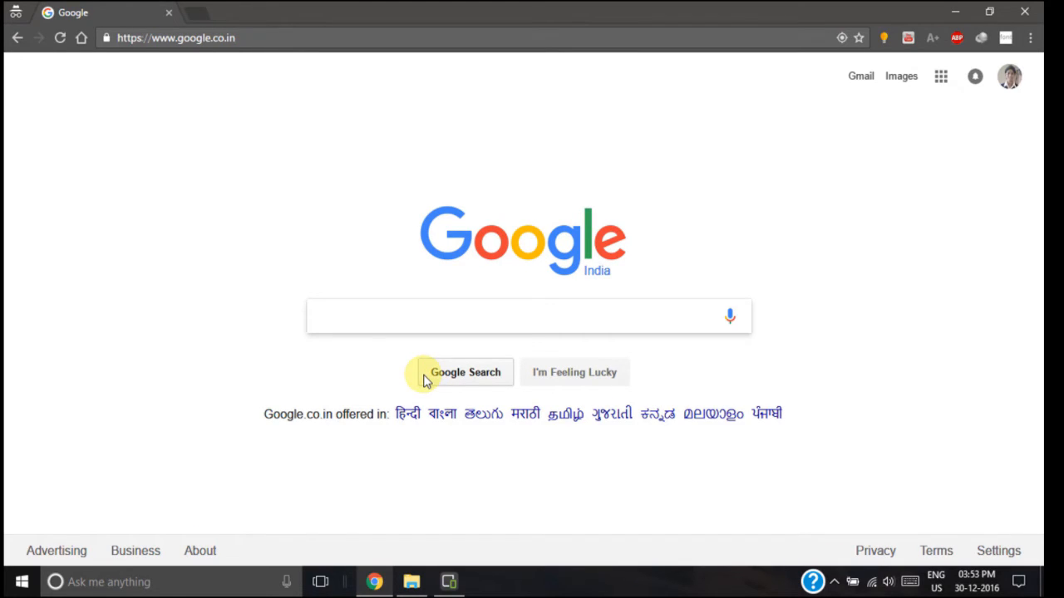
text(sha)
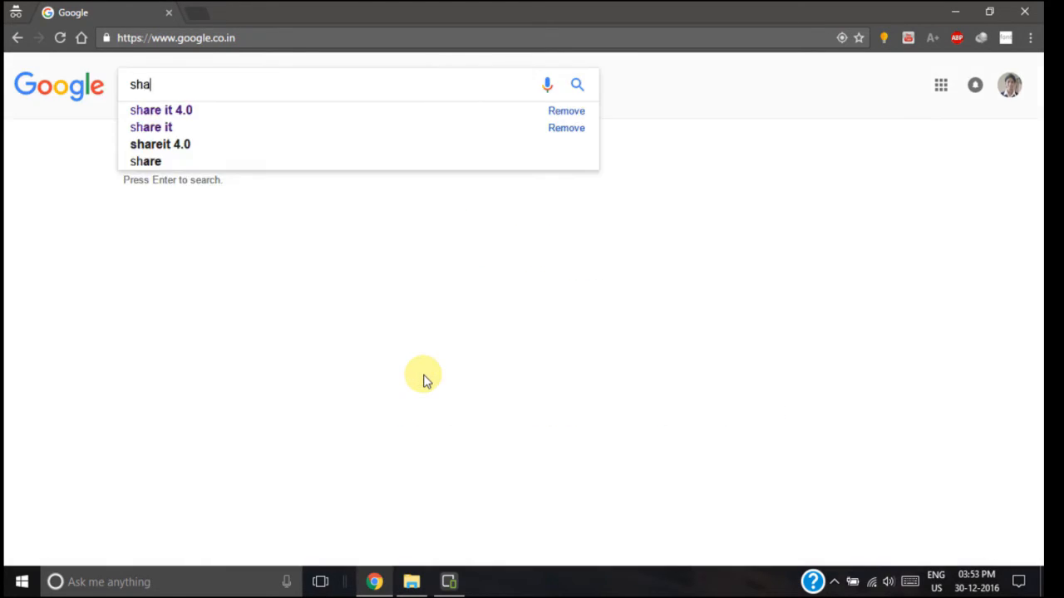
click(159, 110)
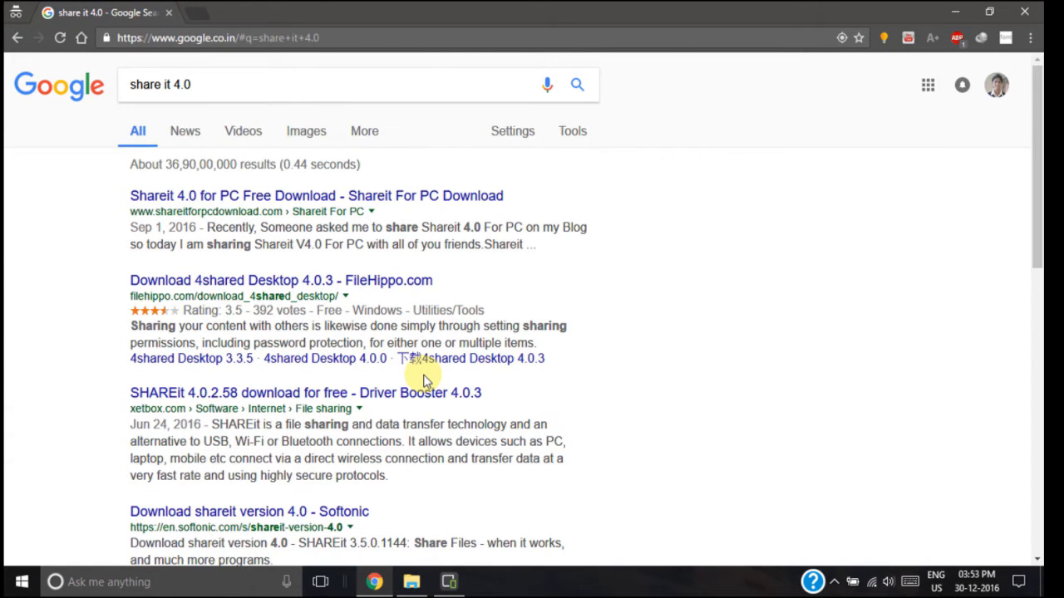
mouse_move(146, 207)
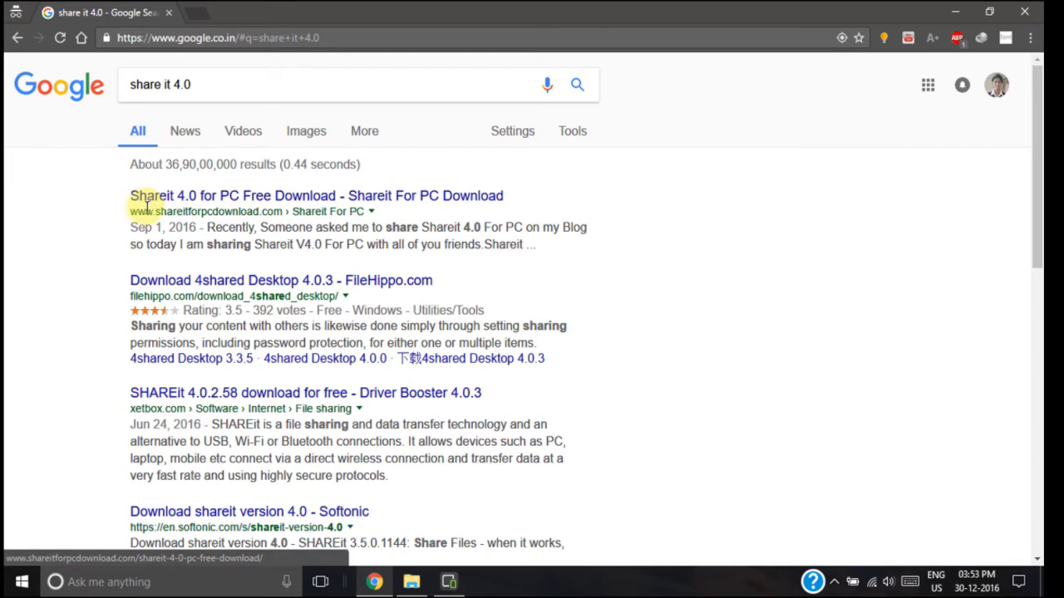
mouse_move(246, 208)
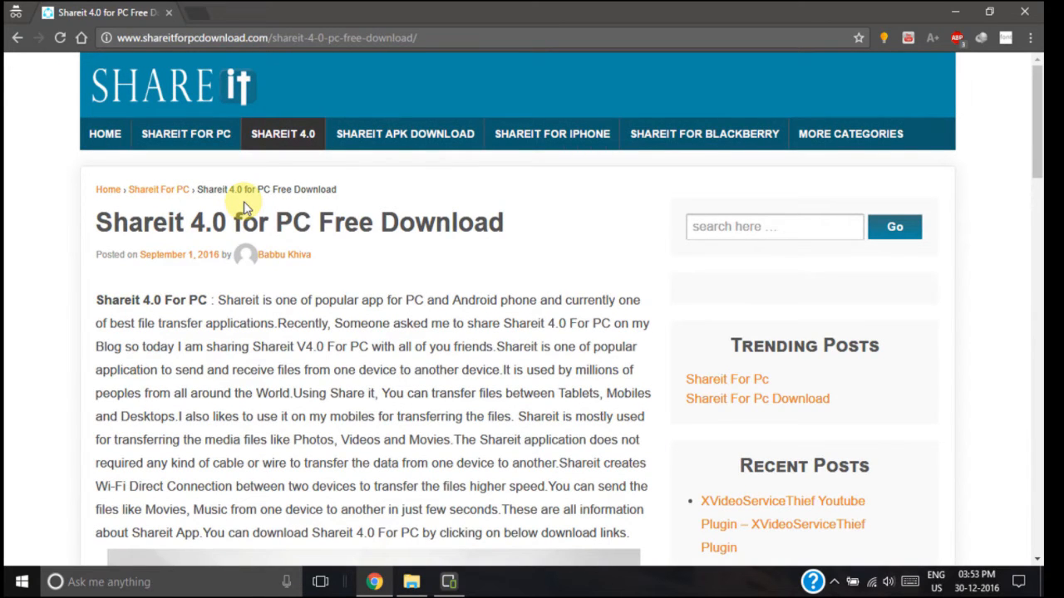
mouse_move(174, 47)
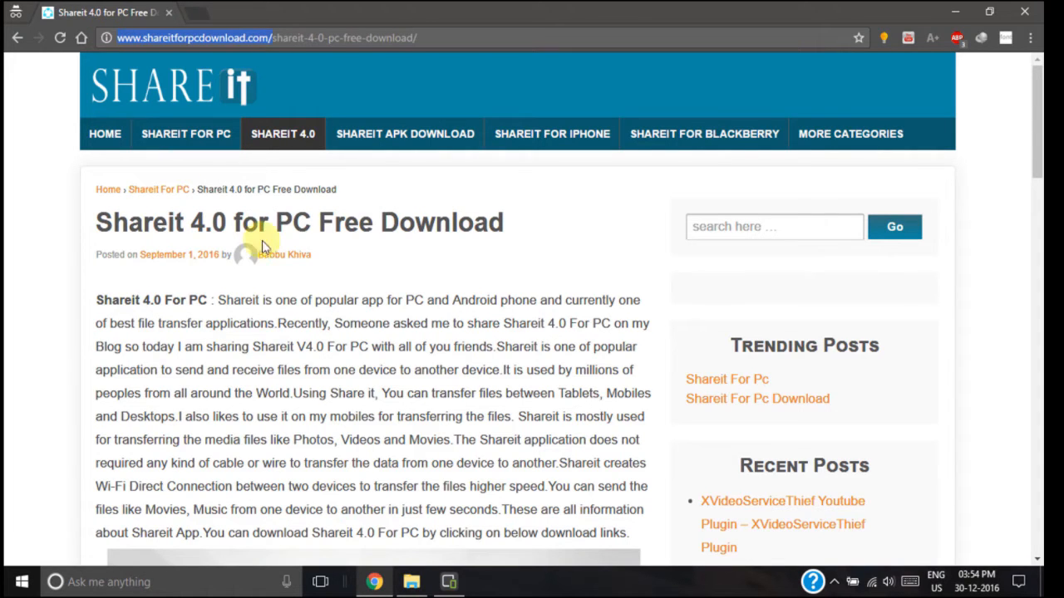
Download SHAREit-KCWEB.exe from the Windows link, dismissing the IDM warning and registration dialog.
scroll(down, 3)
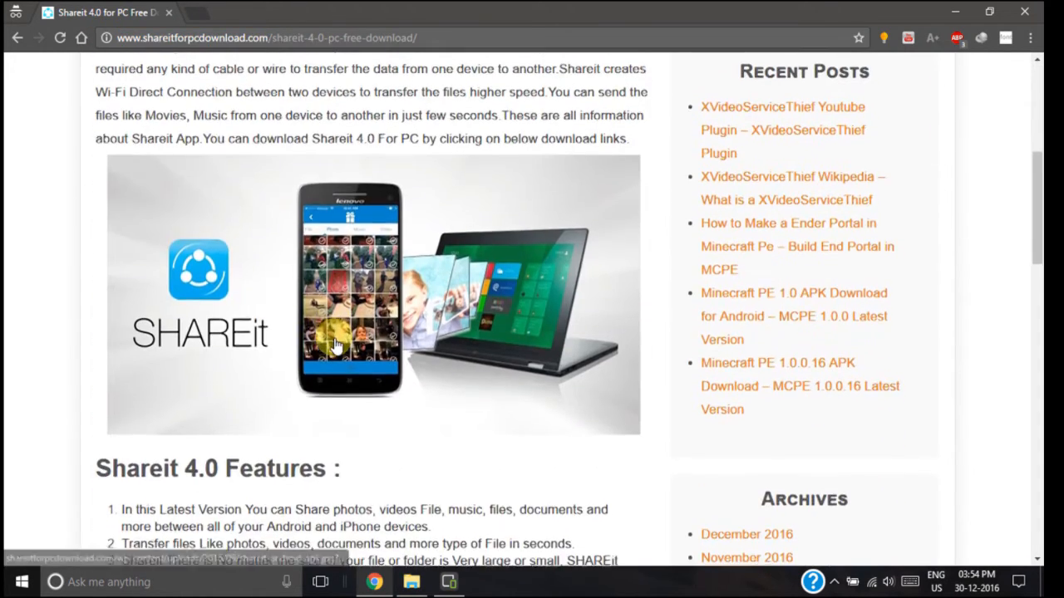
scroll(down, 3)
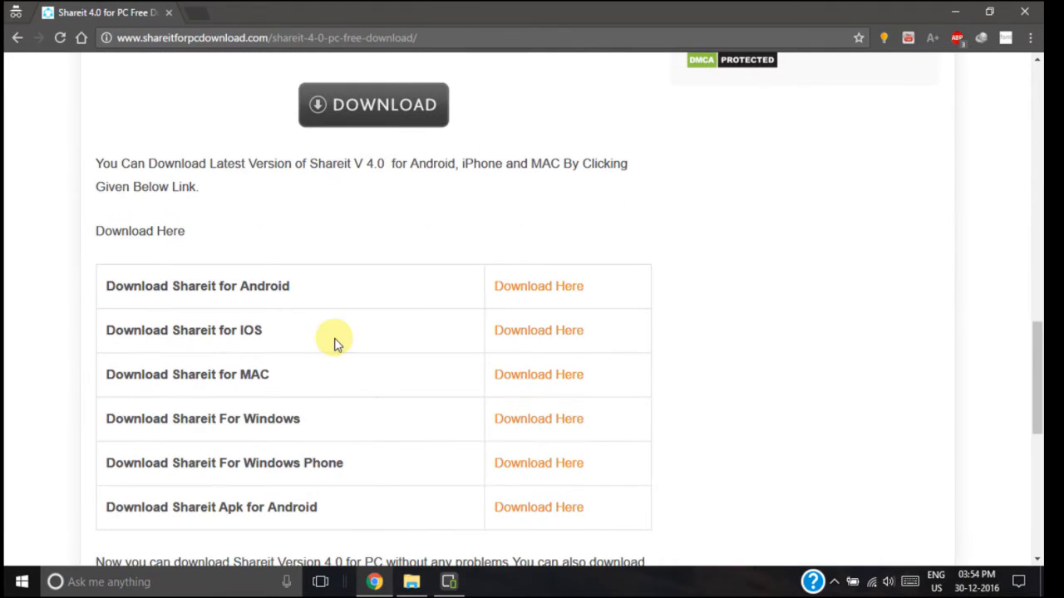
scroll(down, 3)
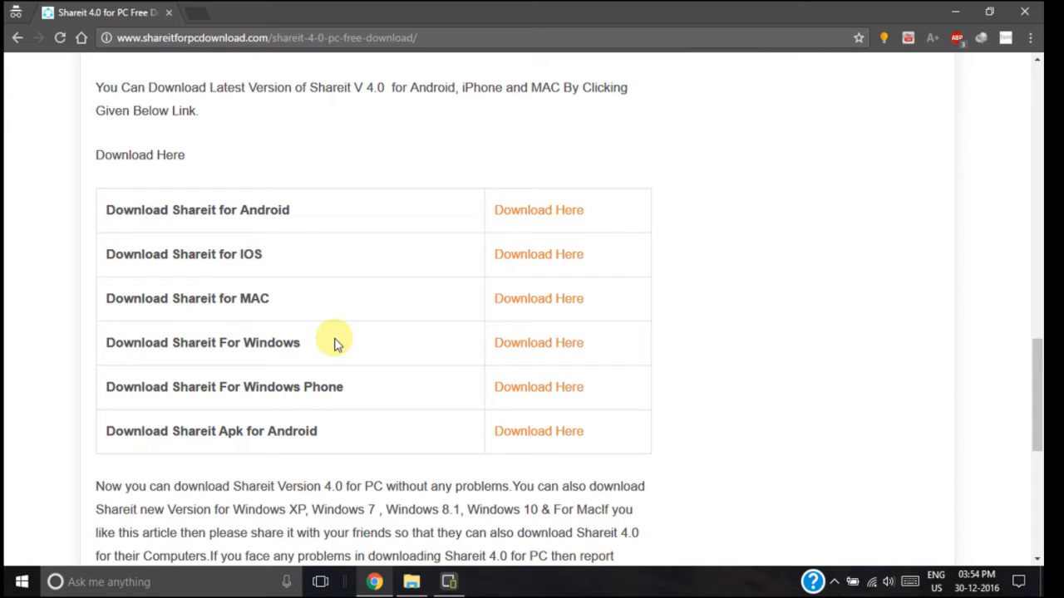
click(539, 342)
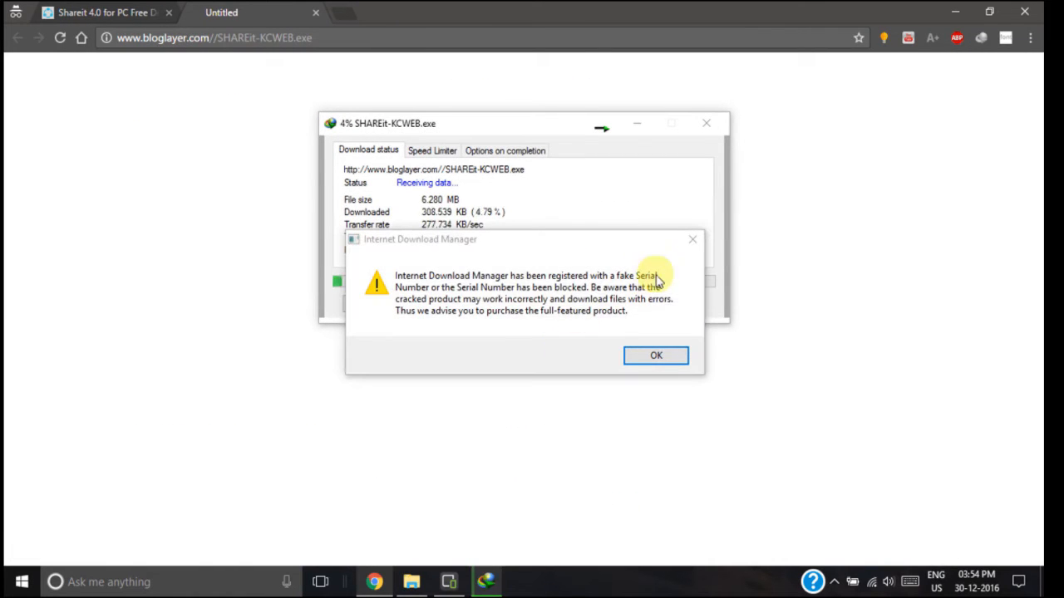
click(655, 355)
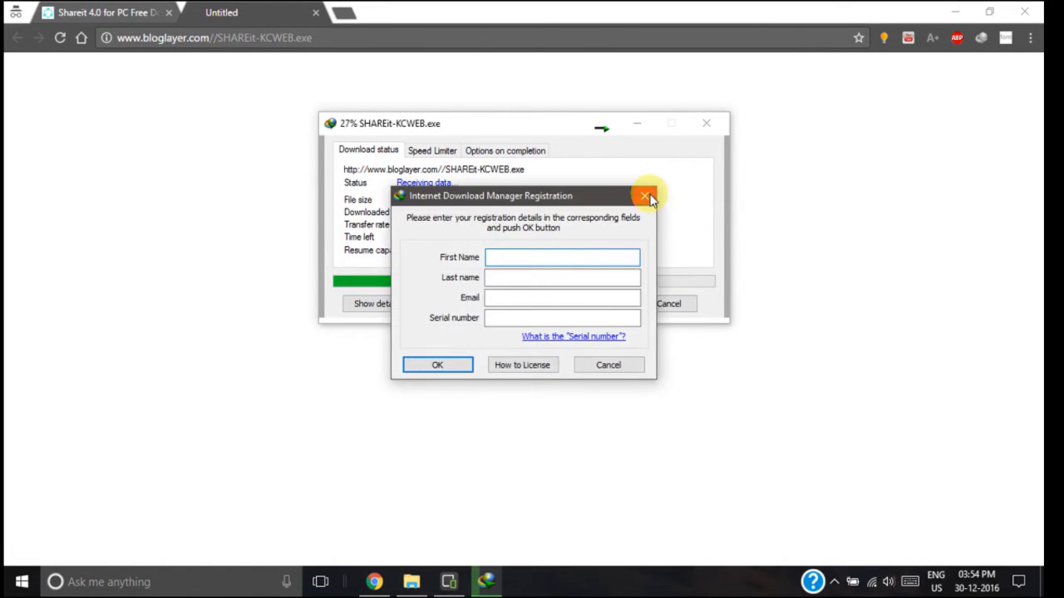
click(645, 196)
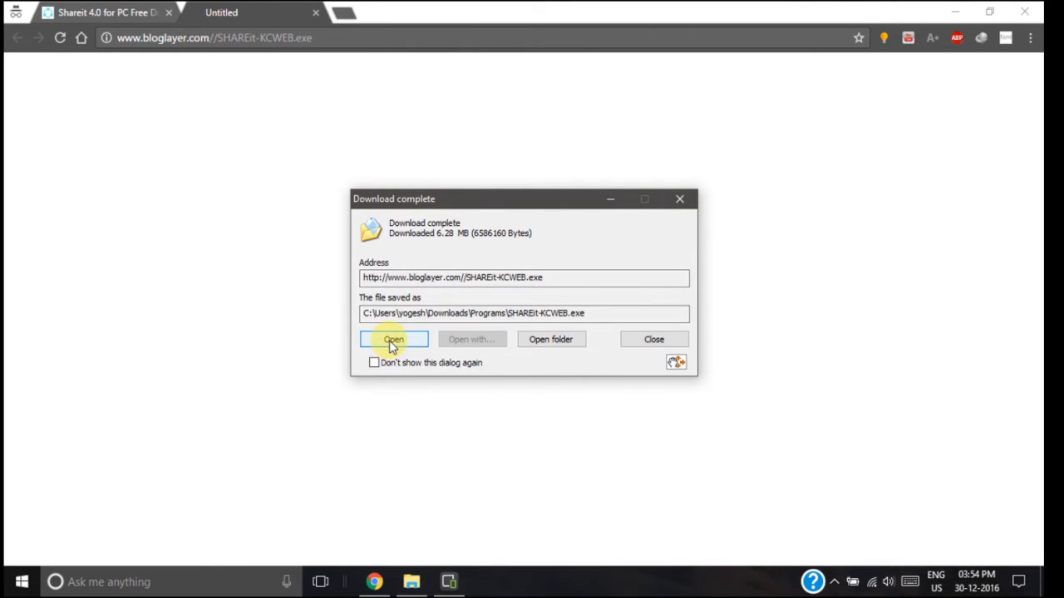
Run the installer, accept the license, keep the desktop shortcut and finish SHAREit setup.
click(393, 339)
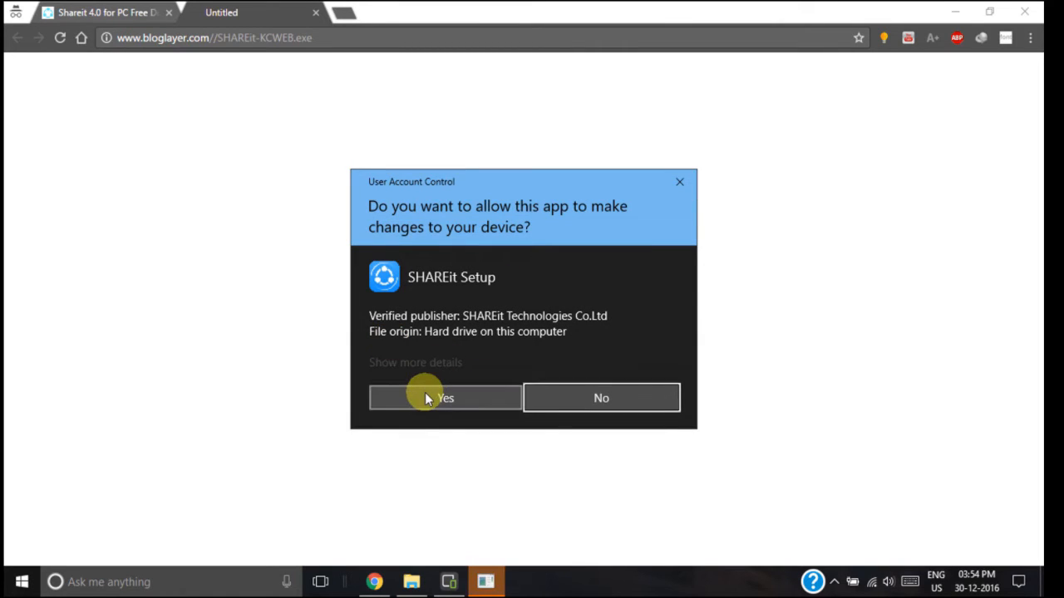
click(445, 397)
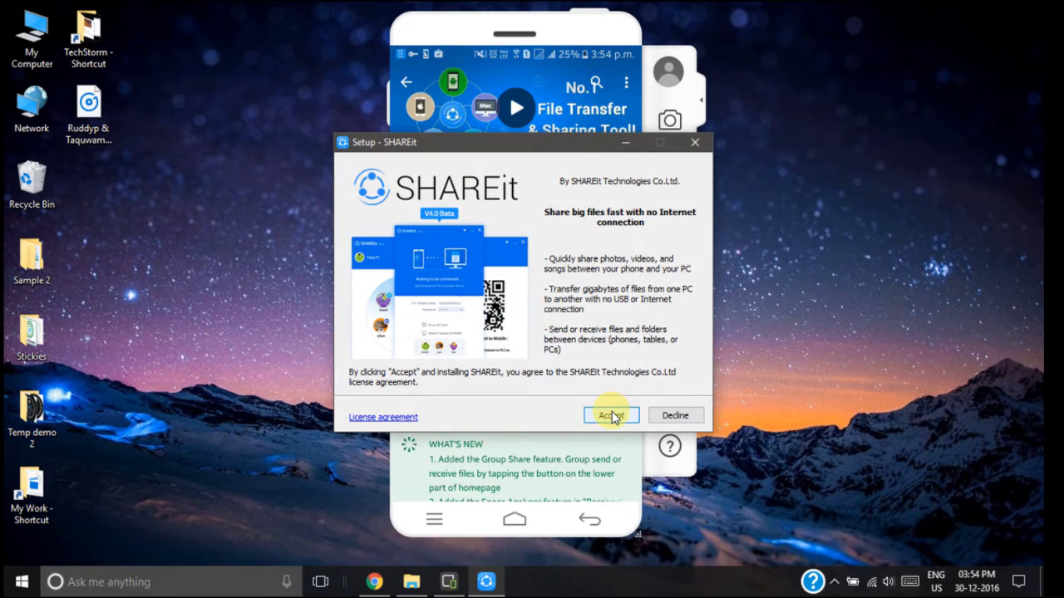
click(610, 416)
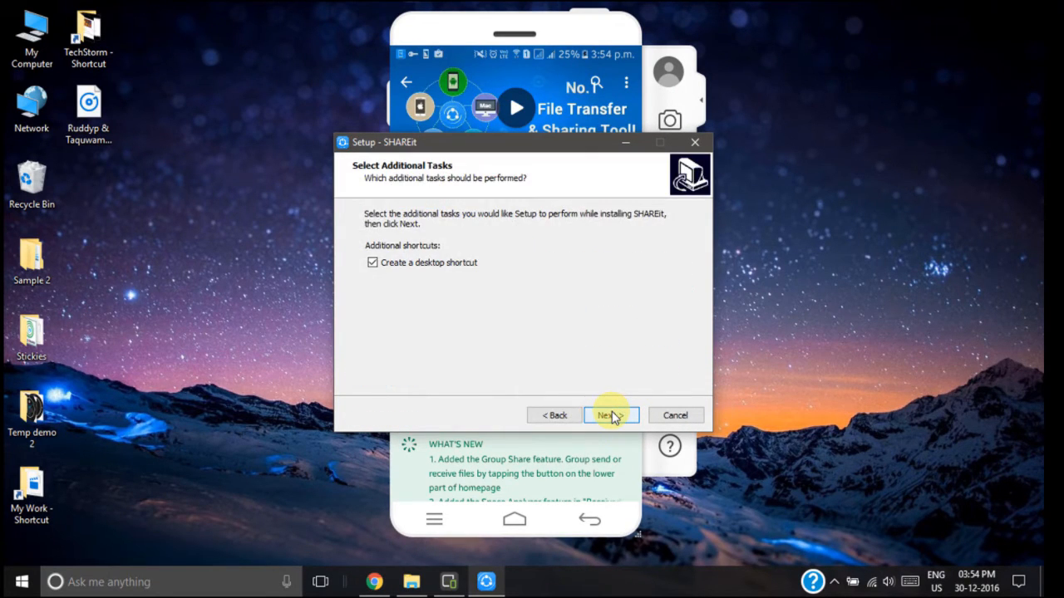
click(606, 416)
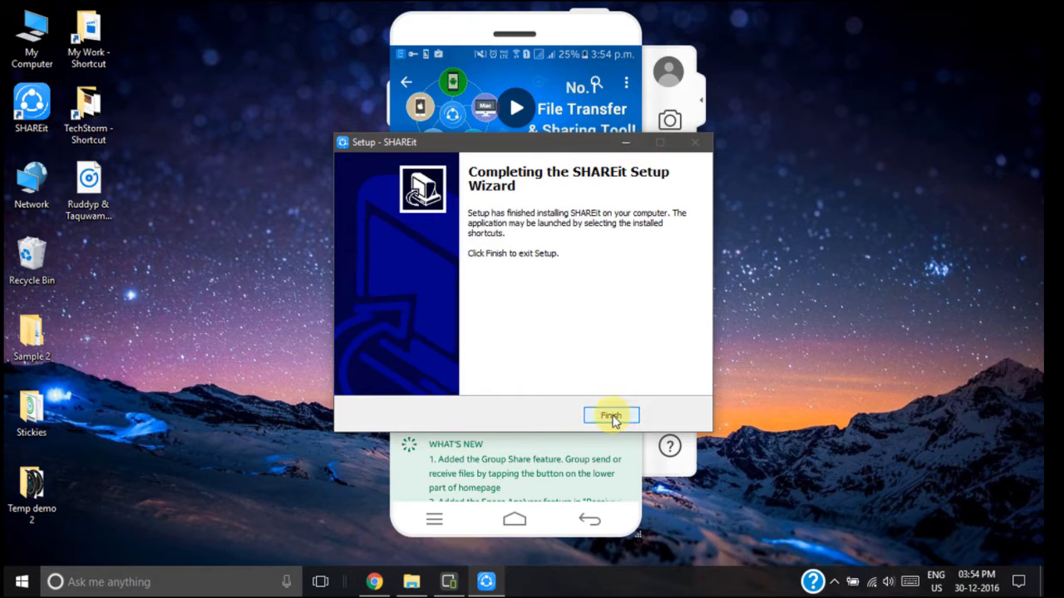
click(610, 415)
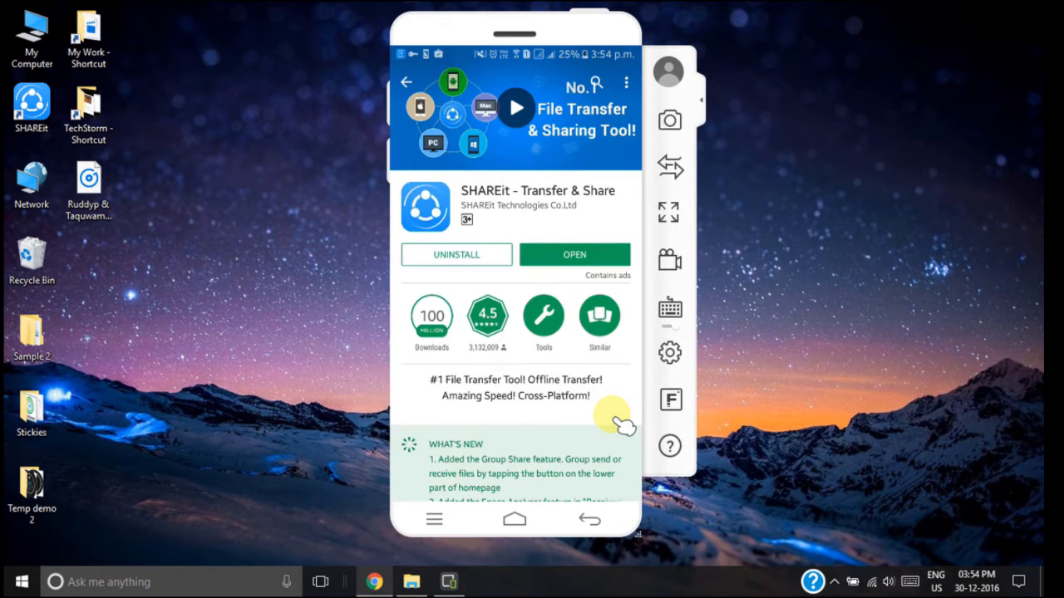
mouse_move(802, 329)
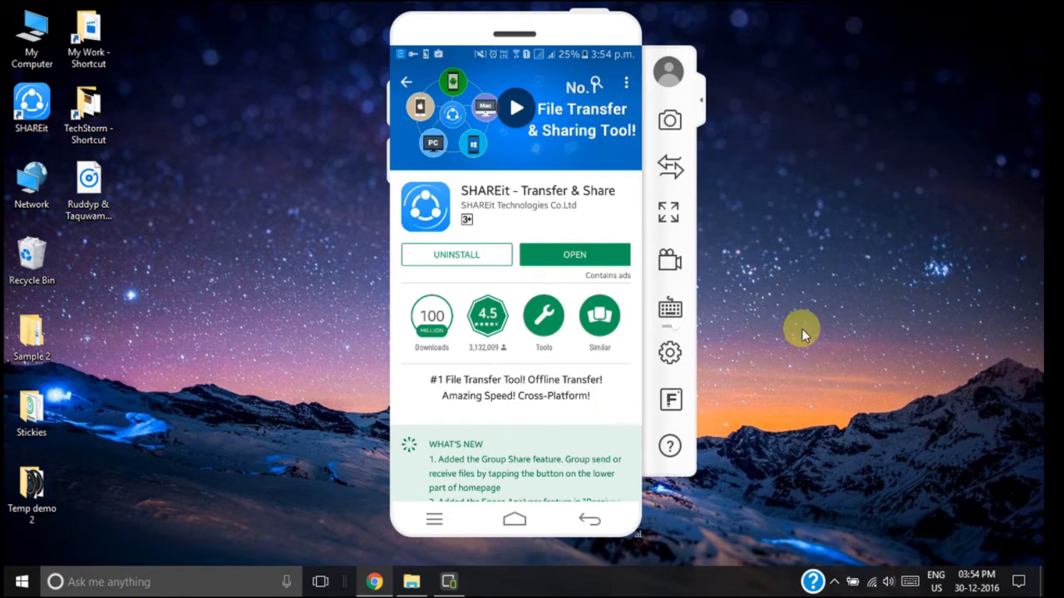
mouse_move(756, 208)
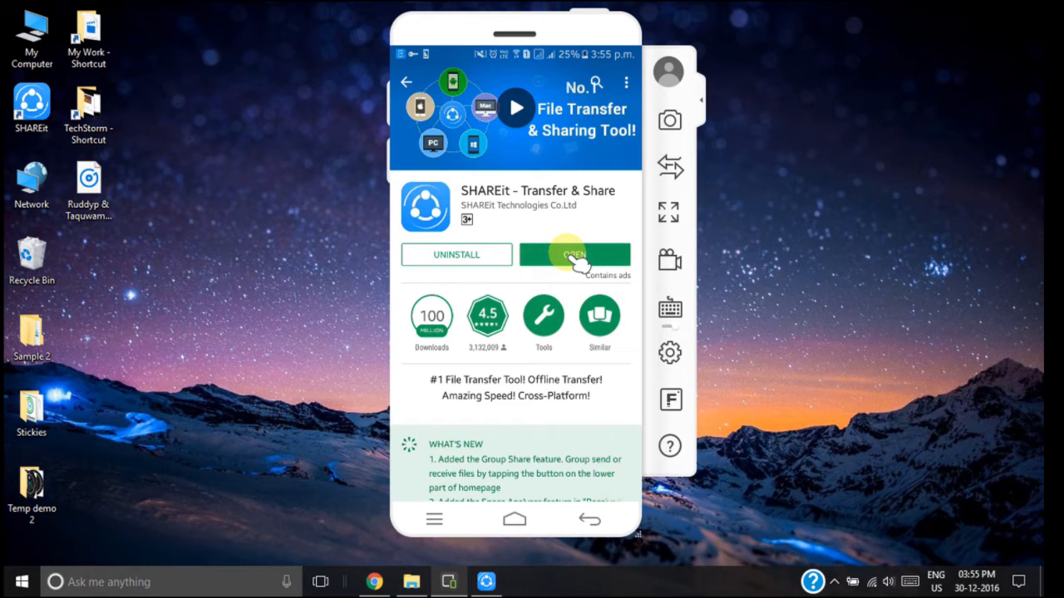
Launch SHAREit on the phone, pass the welcome screen and enter a nickname starting 'Te'.
click(573, 254)
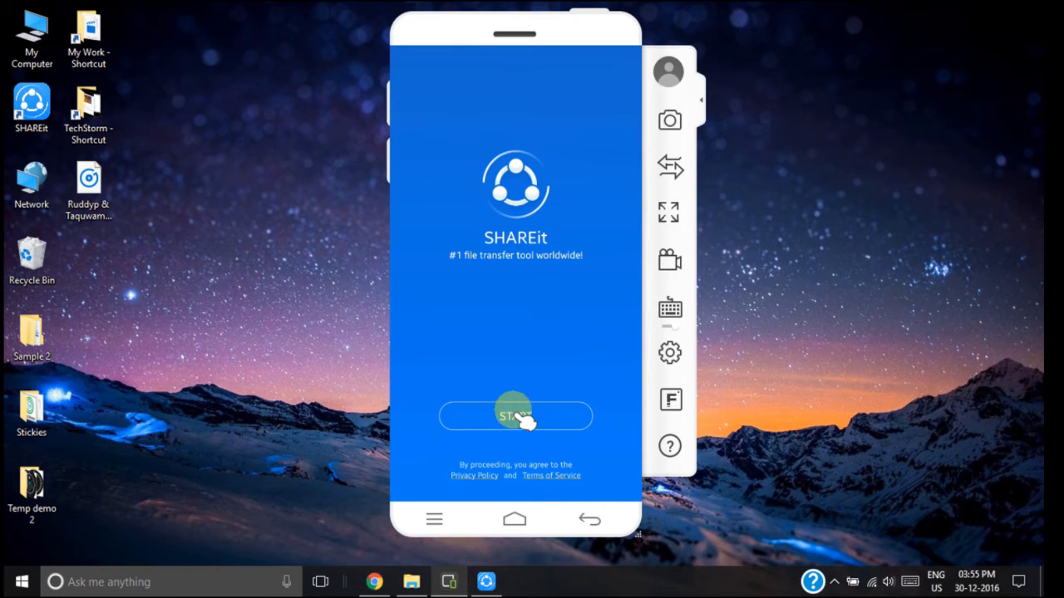
click(516, 415)
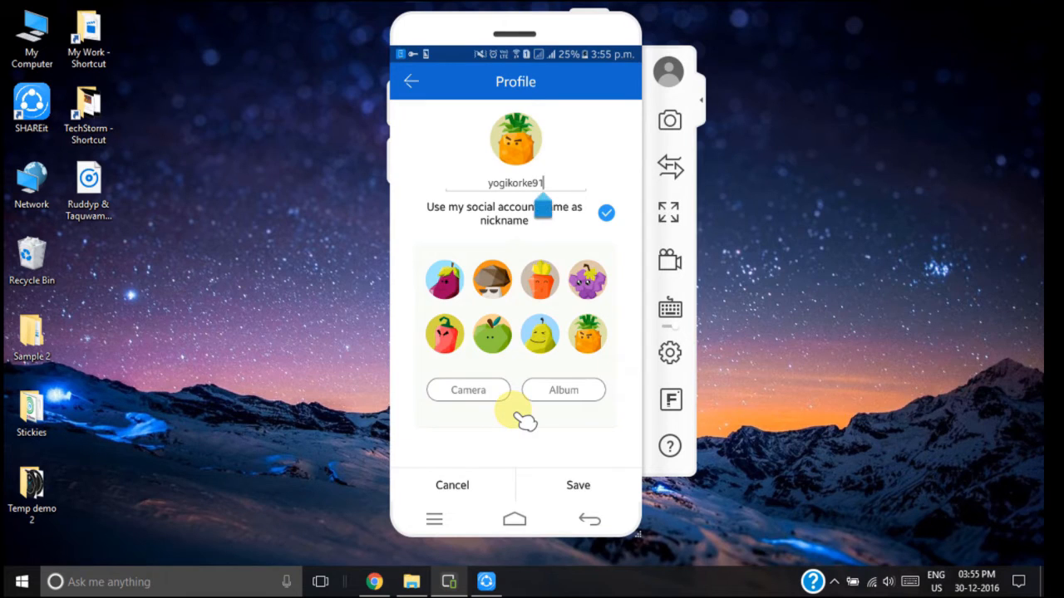
click(515, 183)
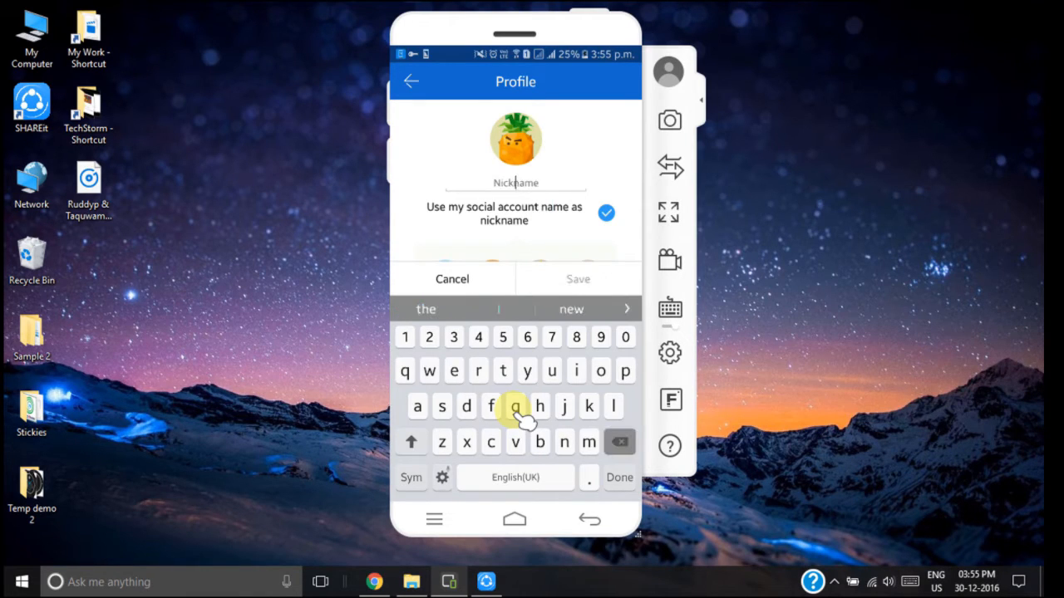
text(Te)
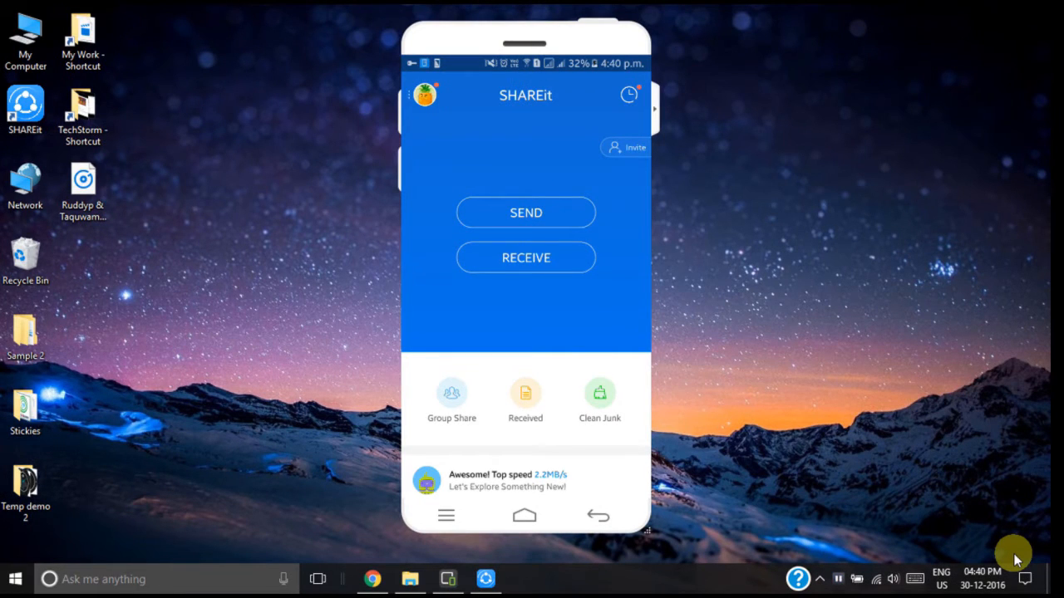
mouse_move(196, 183)
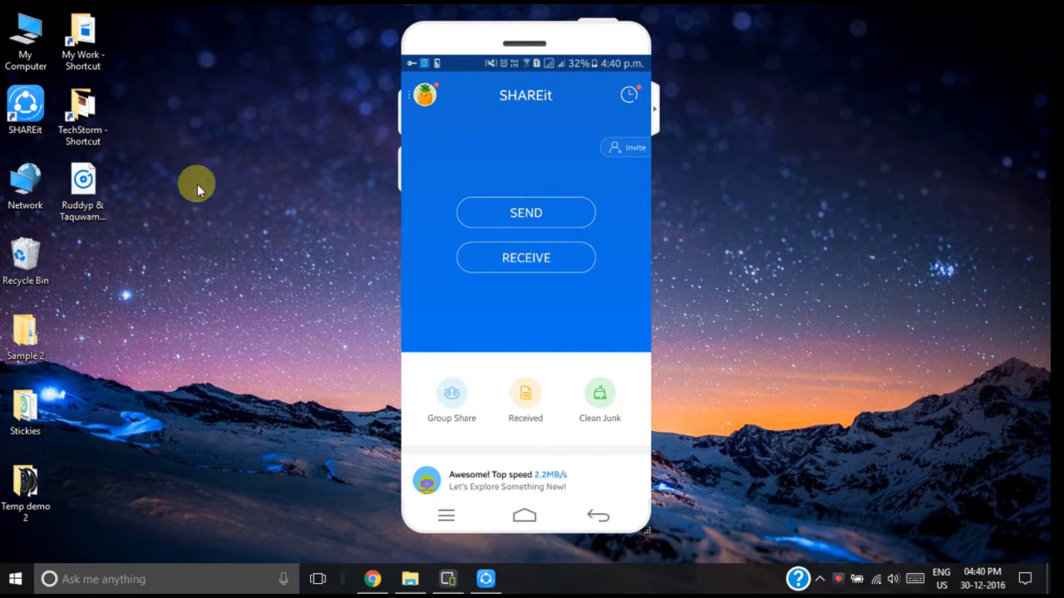
Launch SHAREit on the PC and place its window beside the mirrored phone.
double_click(25, 113)
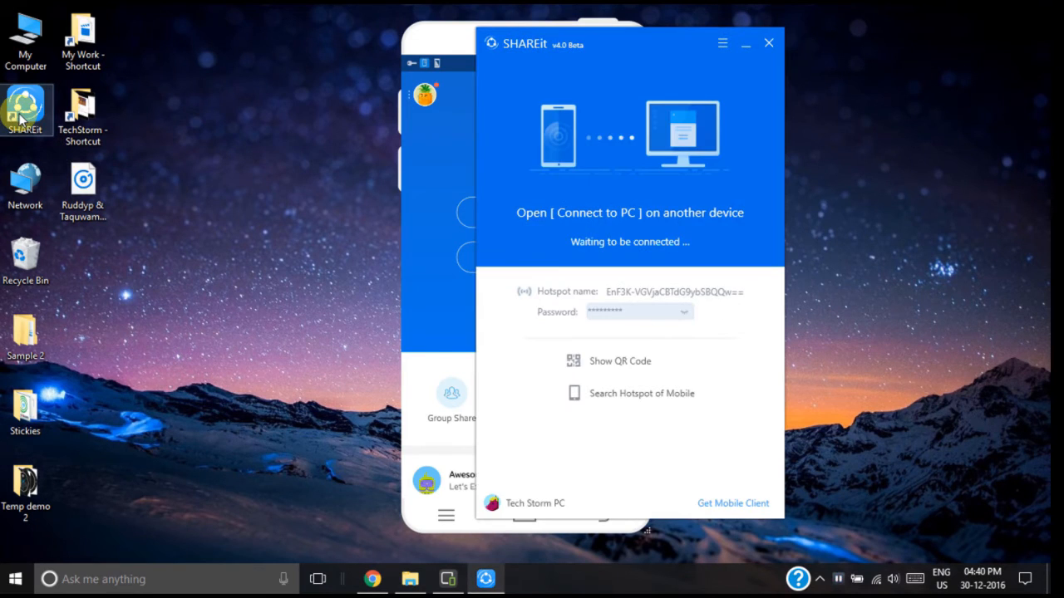
drag(629, 43, 818, 36)
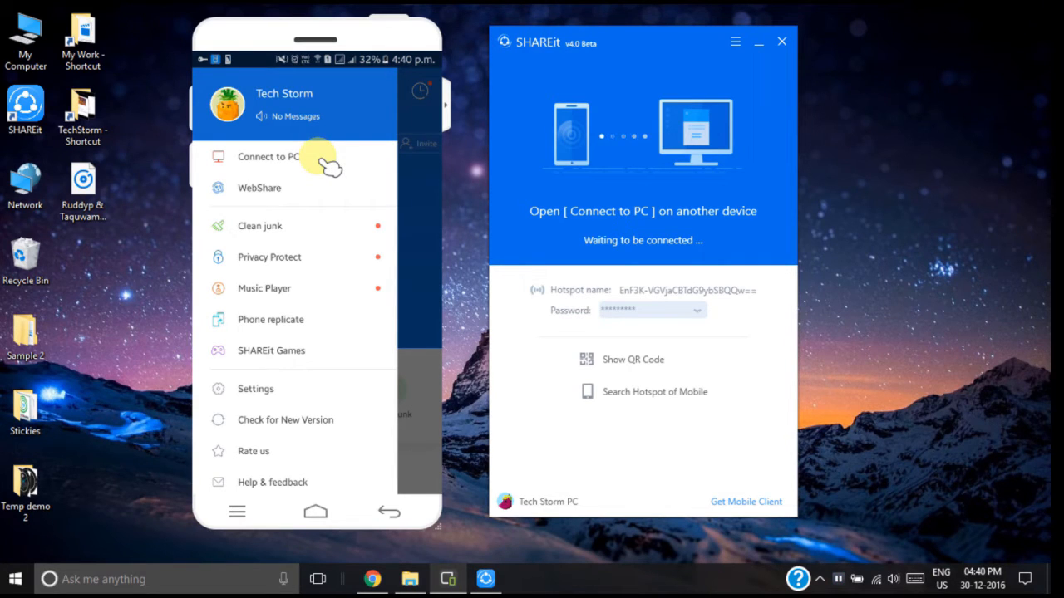
Start Connect to PC on the phone so it asks for the hotspot password.
click(268, 156)
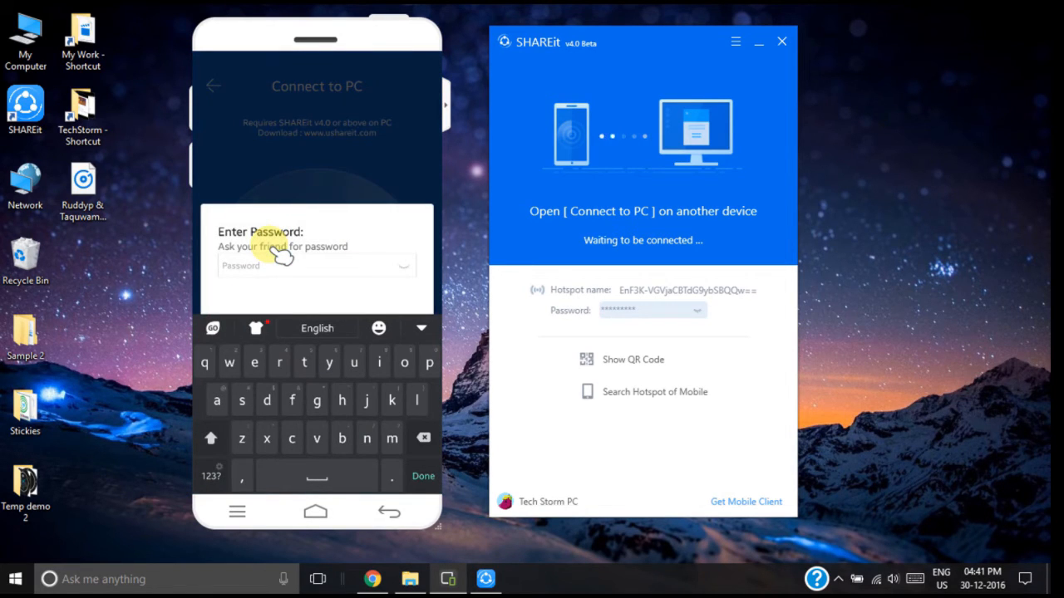
mouse_move(665, 324)
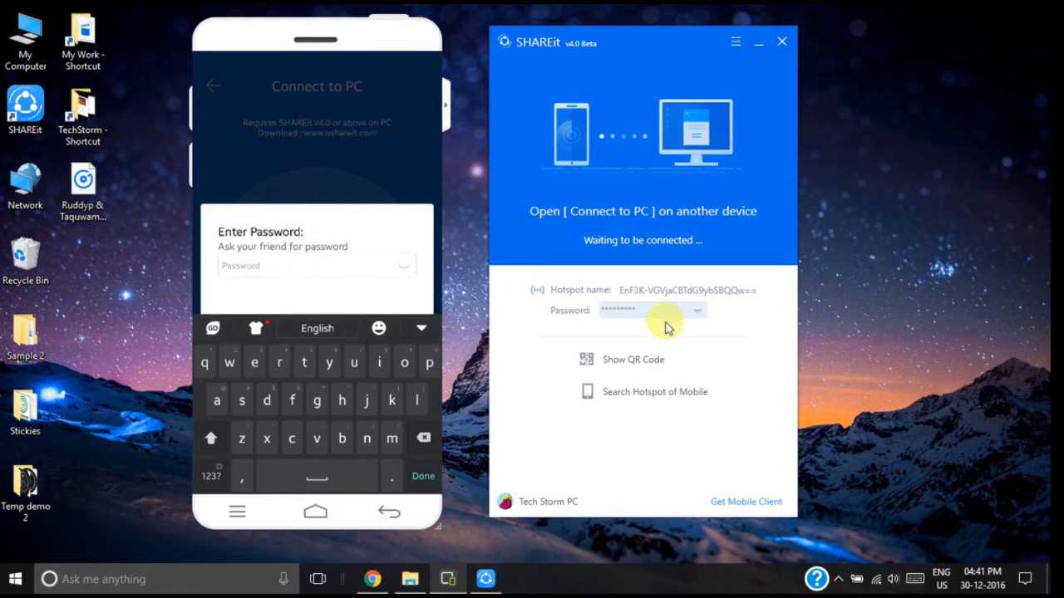
mouse_move(640, 300)
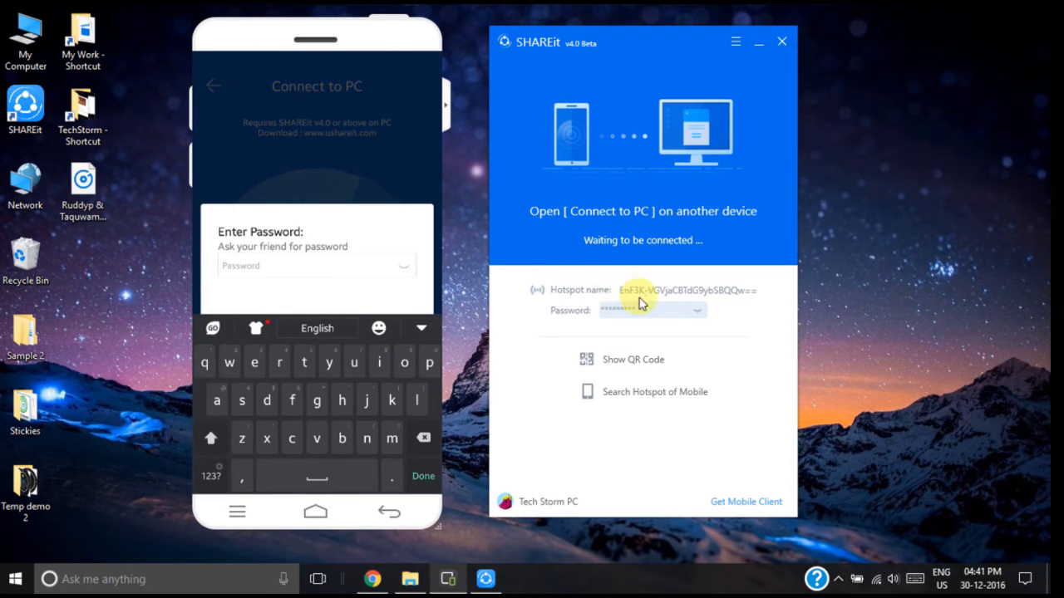
mouse_move(640, 324)
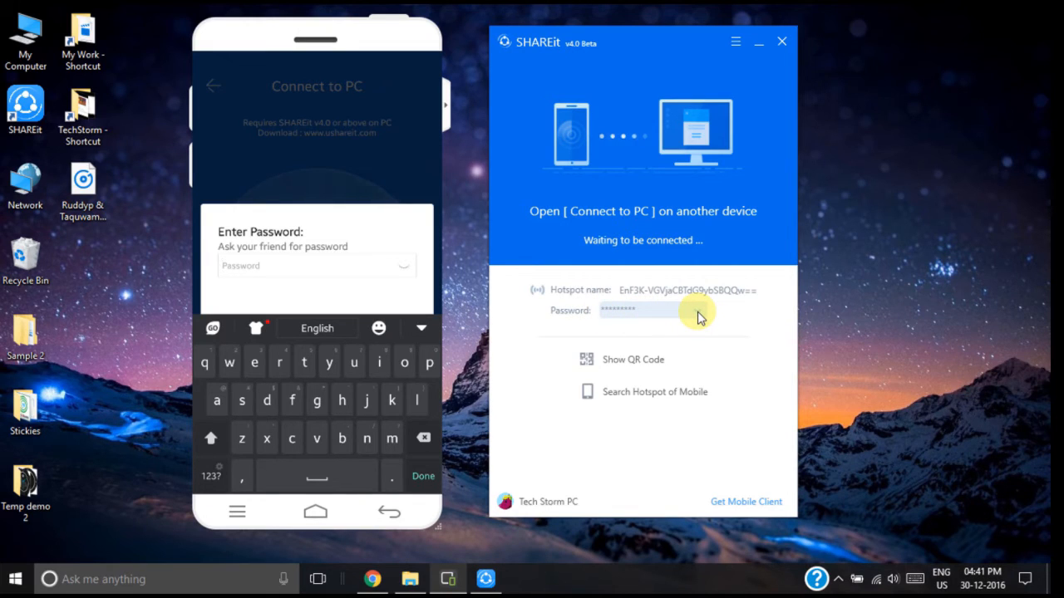
Reveal the PC hotspot password, enter it on the phone and confirm to connect.
click(697, 311)
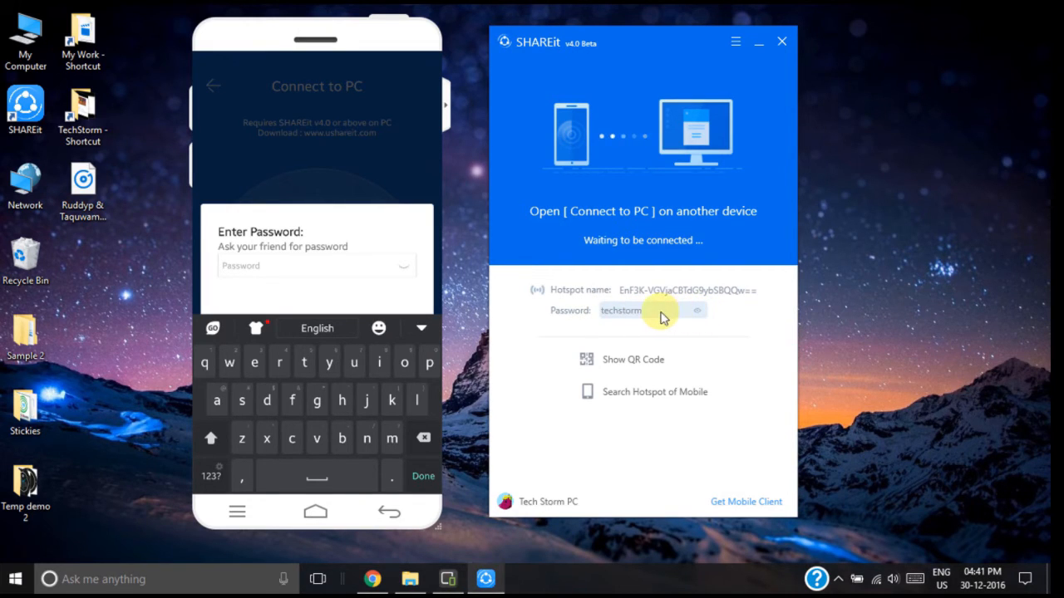
mouse_move(429, 274)
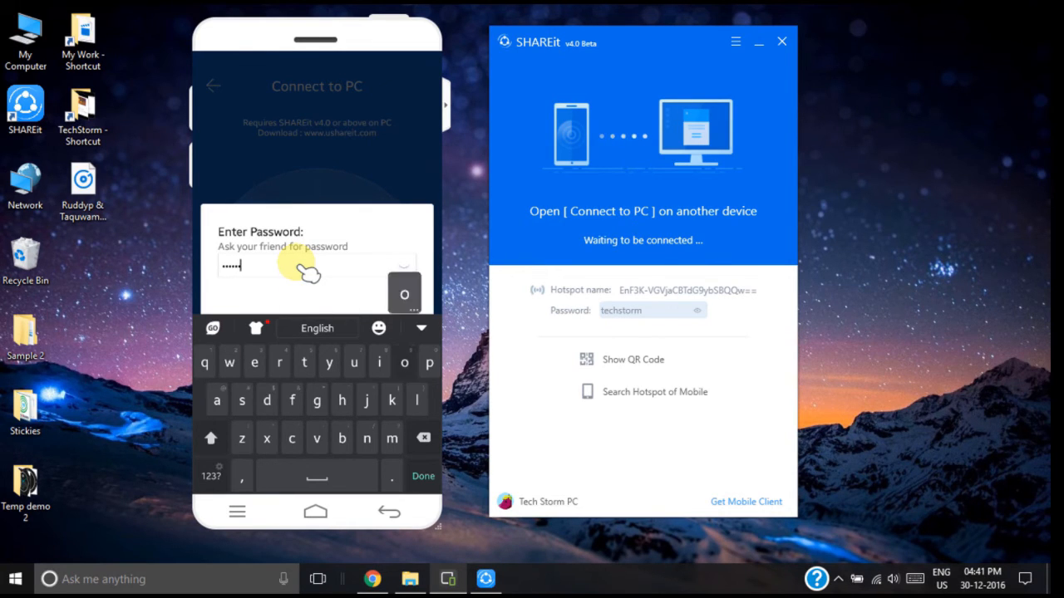
click(422, 475)
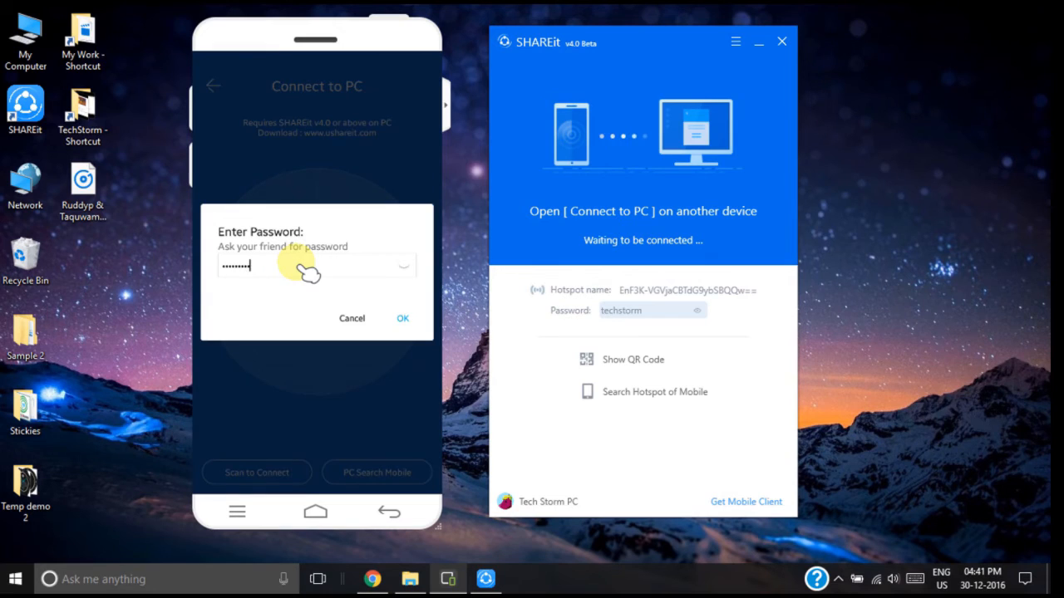
click(402, 319)
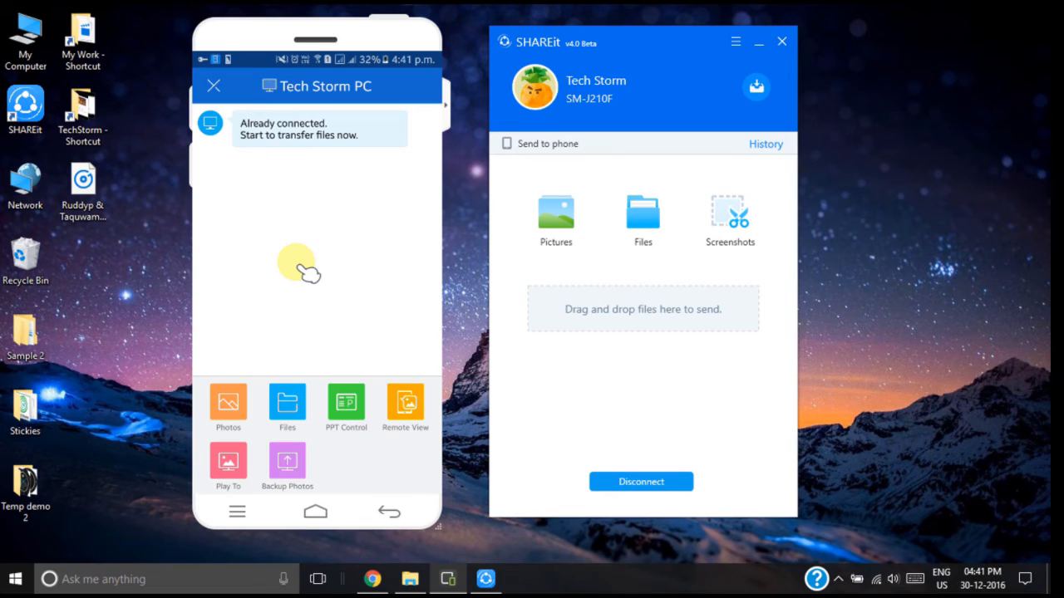
mouse_move(678, 332)
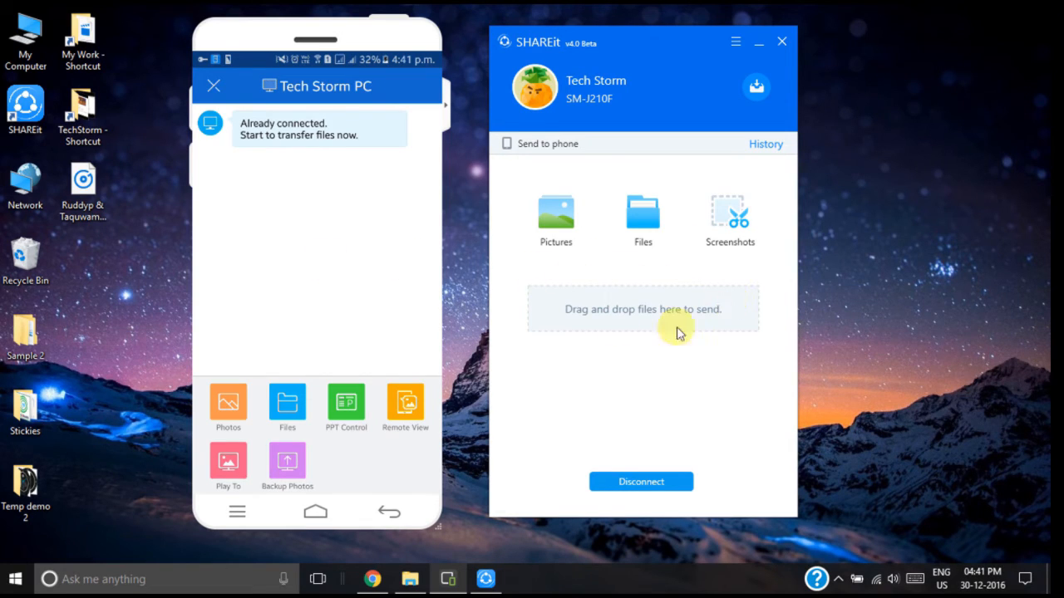
mouse_move(640, 339)
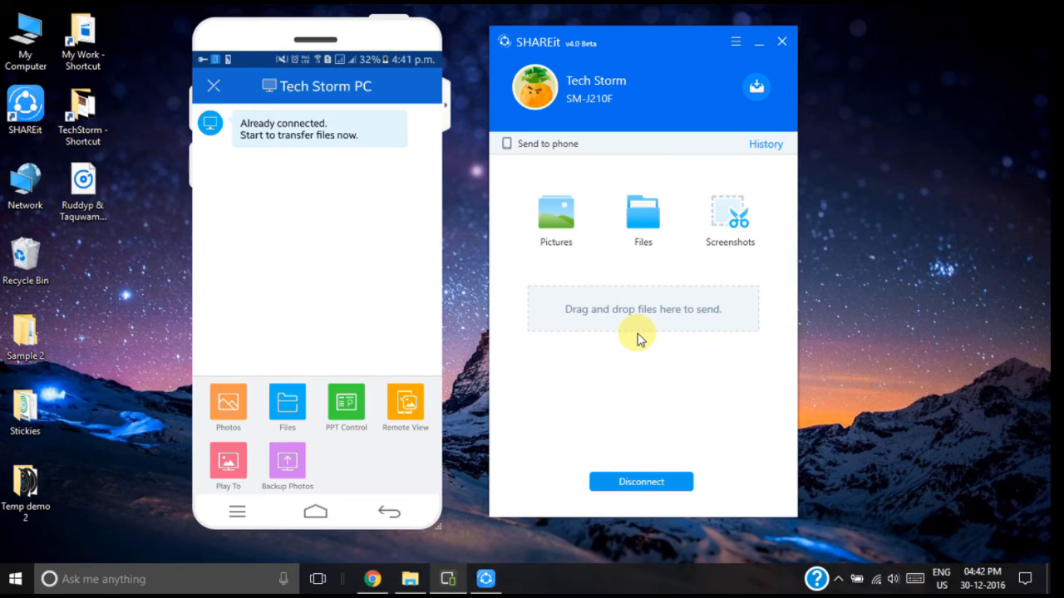
mouse_move(582, 306)
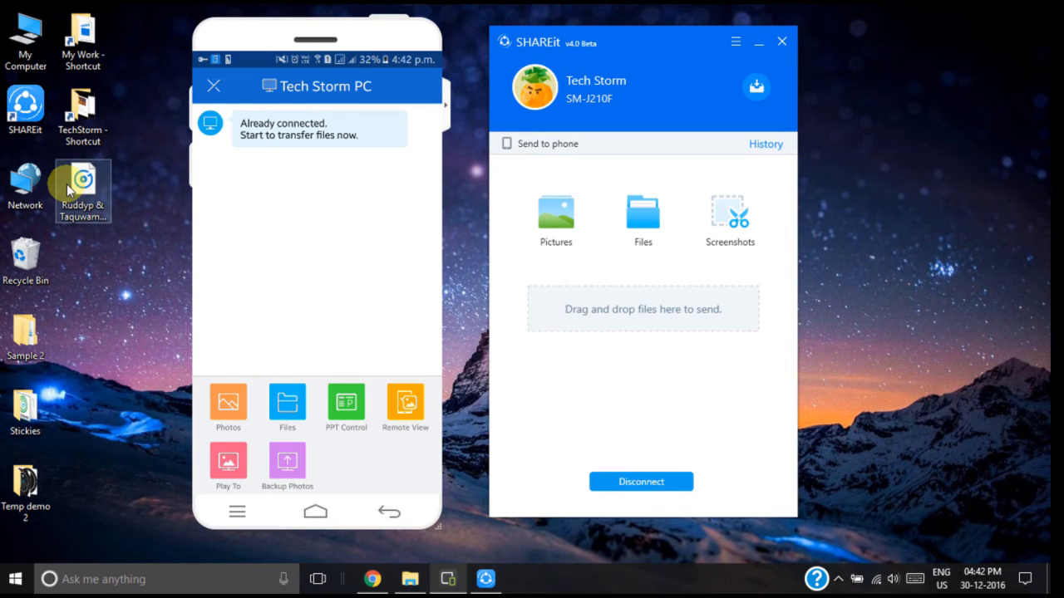
mouse_move(642, 322)
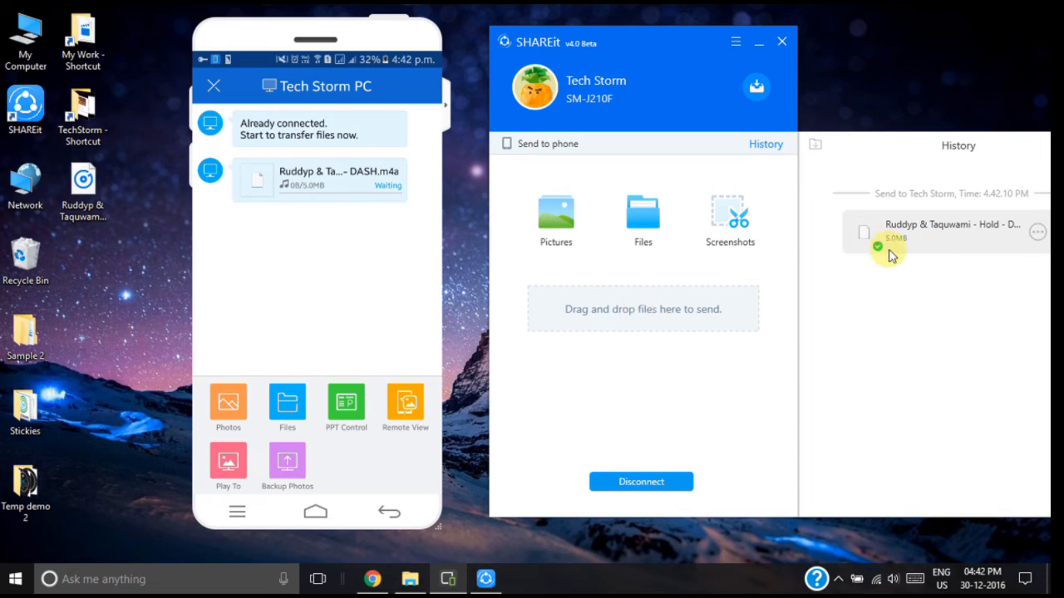
mouse_move(891, 248)
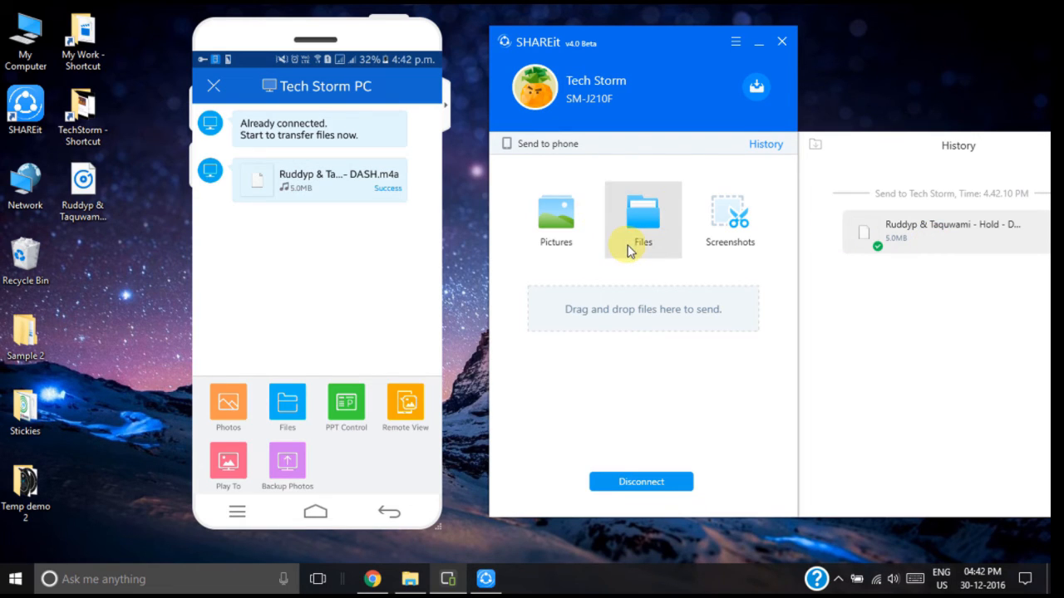
mouse_move(299, 232)
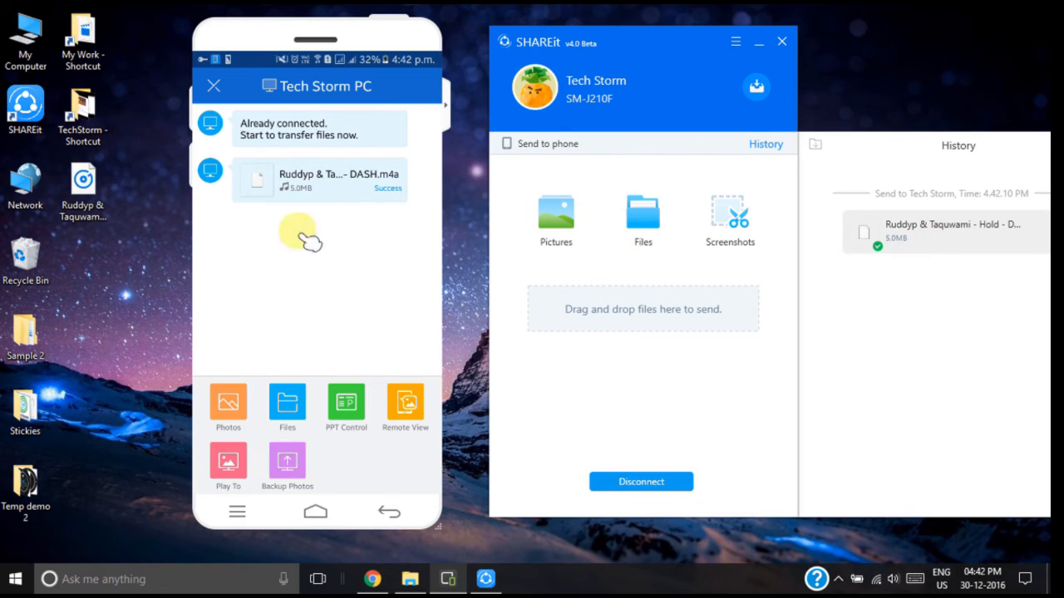
mouse_move(363, 199)
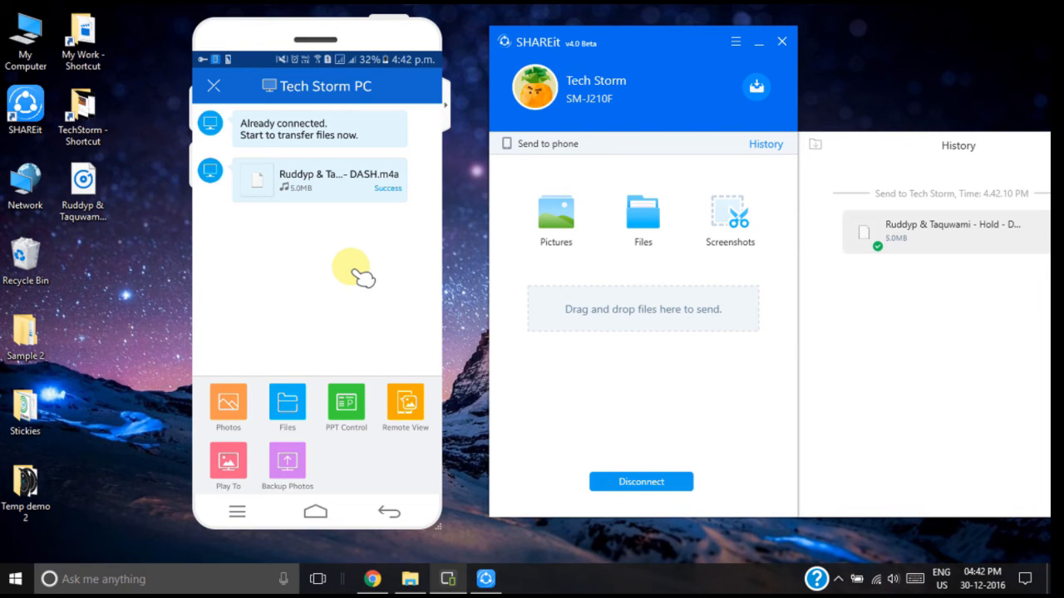
mouse_move(312, 399)
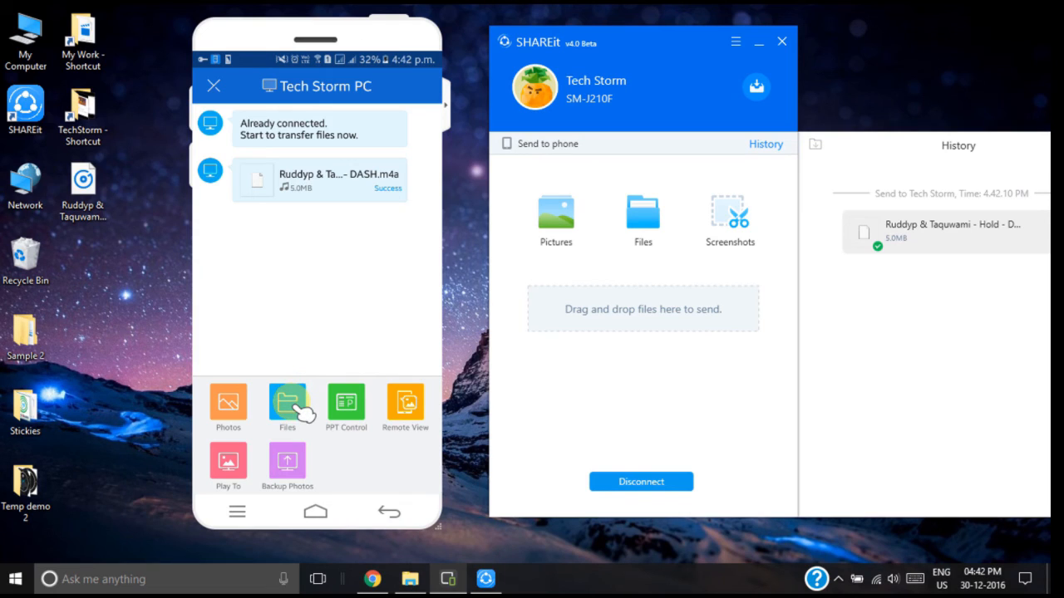
Send an .m4a recording from Internal storage > ACRCalls to the PC.
click(286, 404)
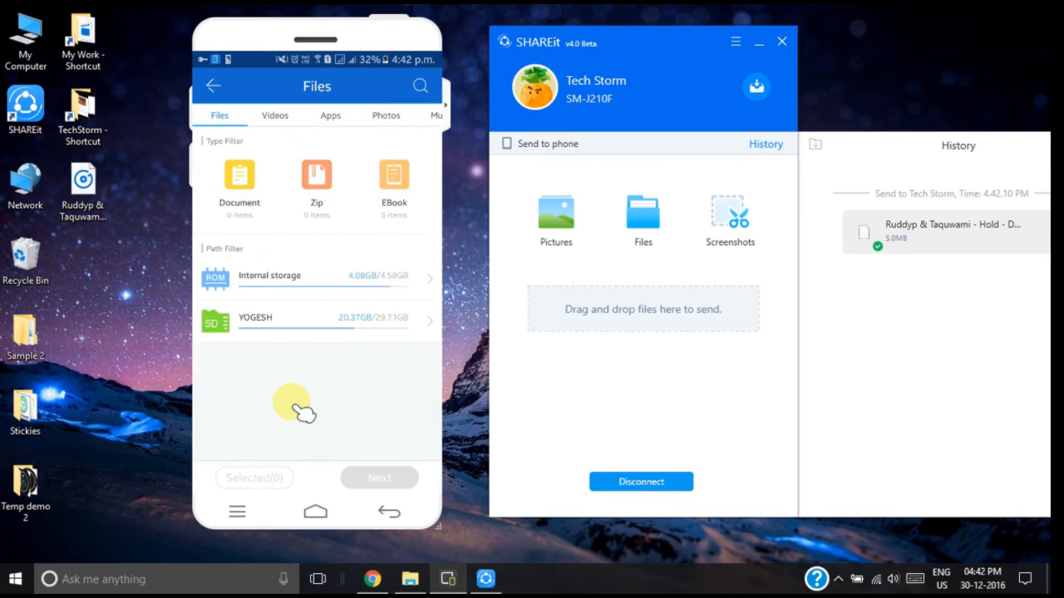
mouse_move(299, 282)
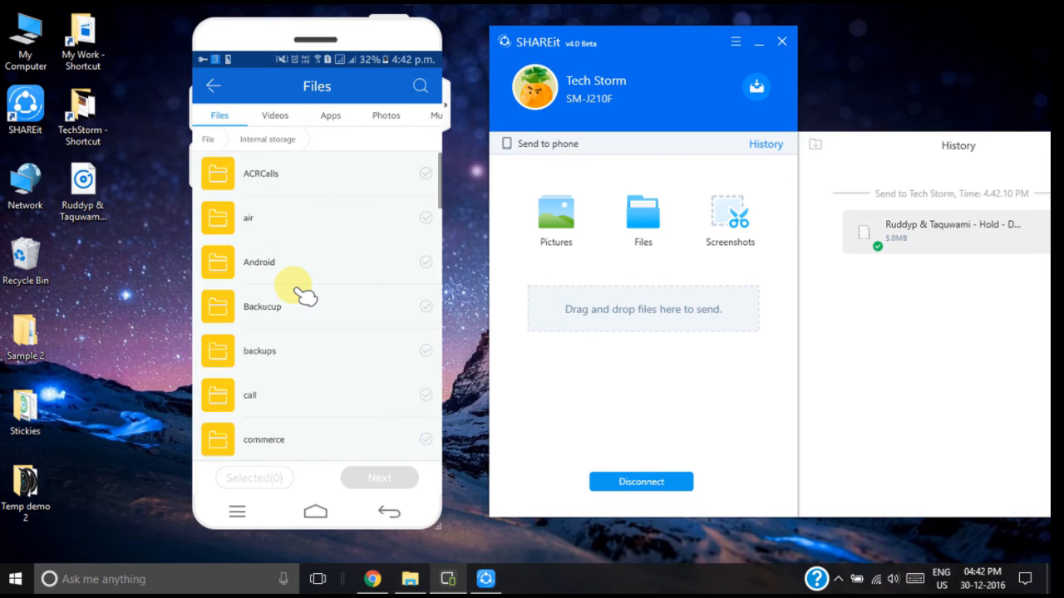
click(260, 173)
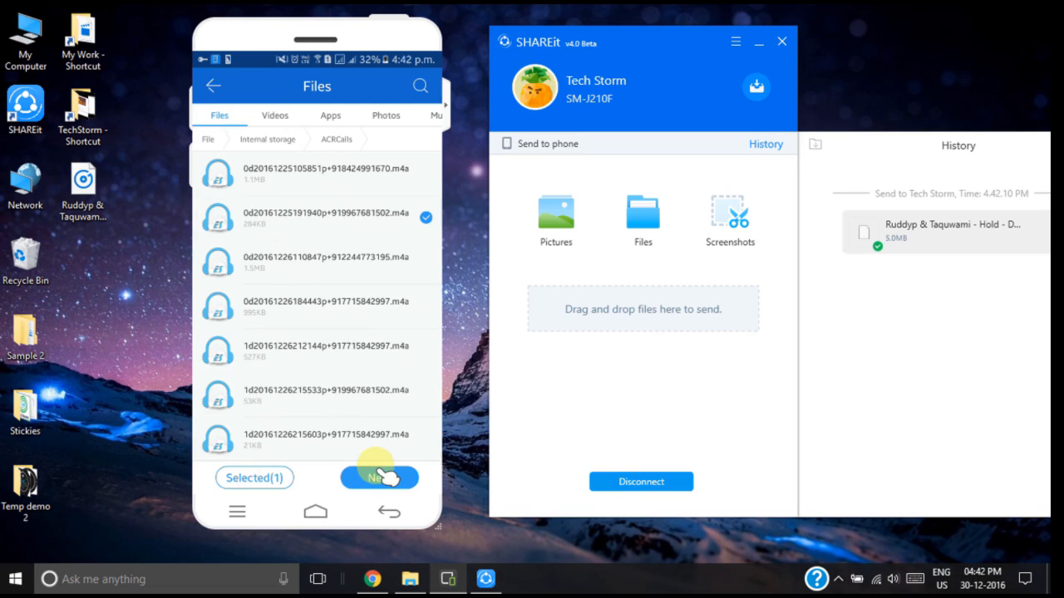
click(379, 477)
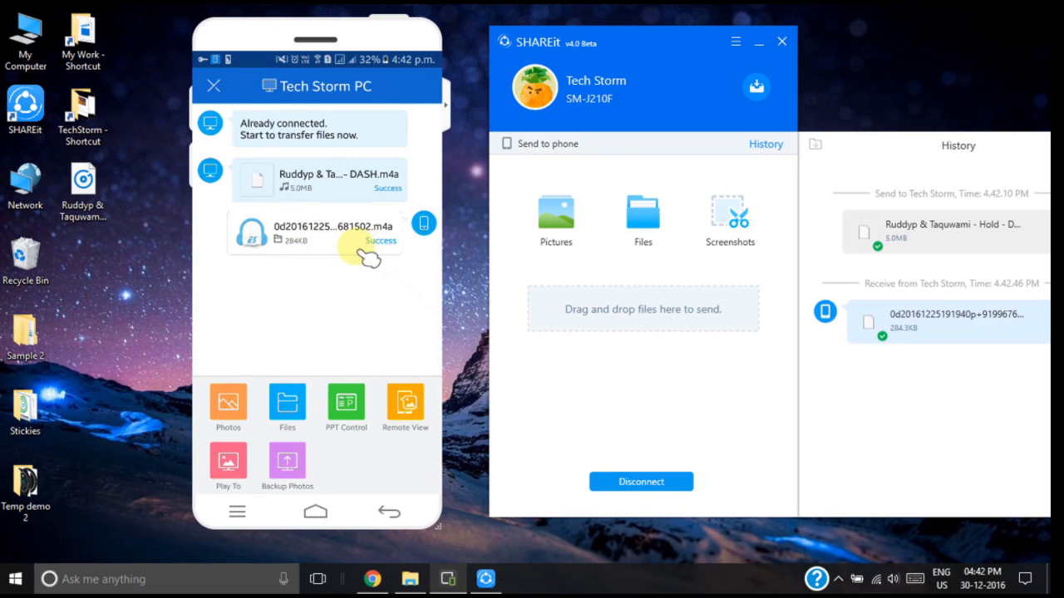
mouse_move(329, 269)
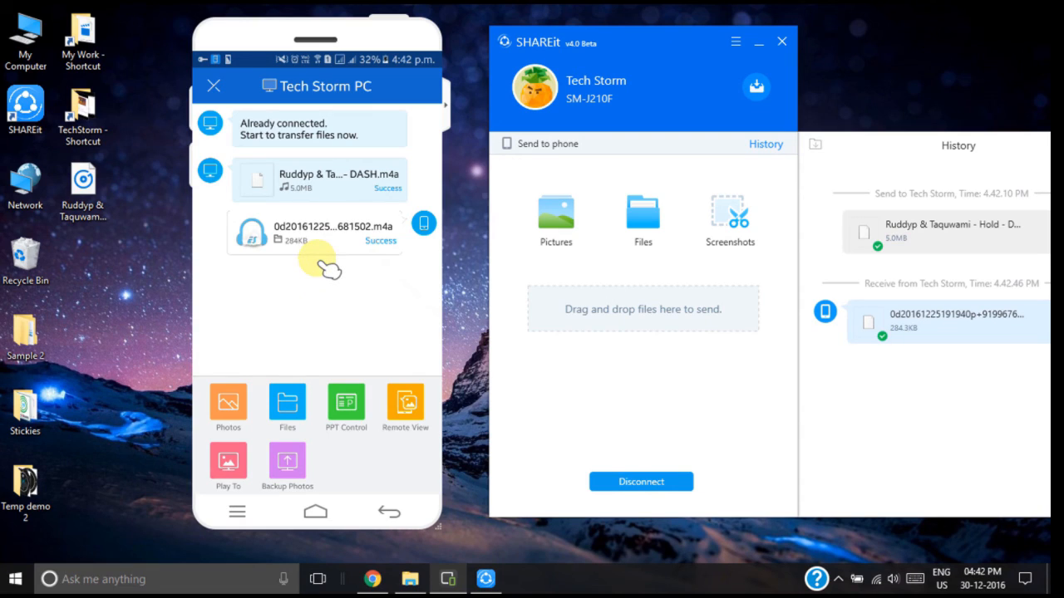